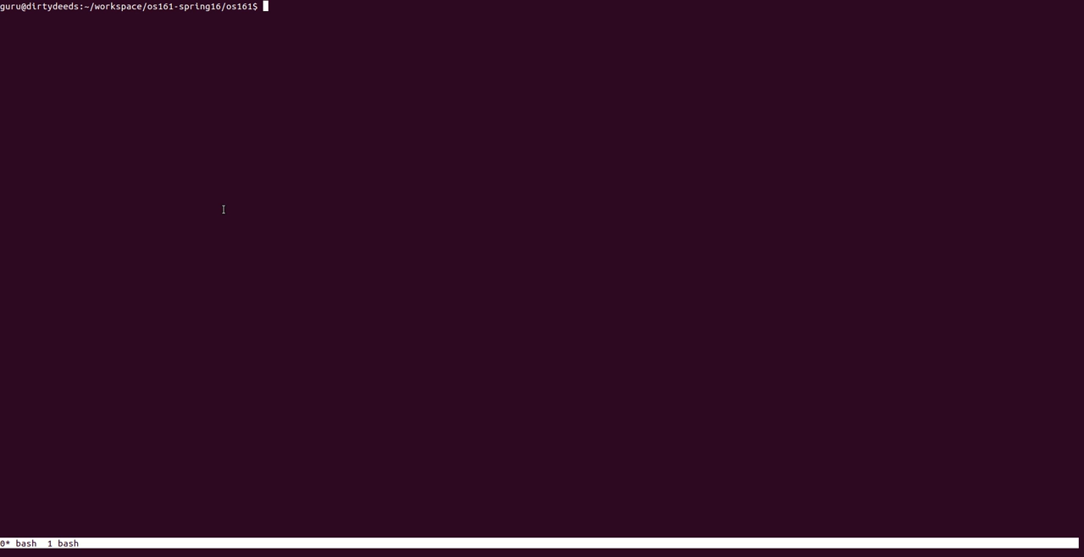
# - Begin a vim command on a path under userland/ at the os161 prompt
pyautogui.write('vim userland/')
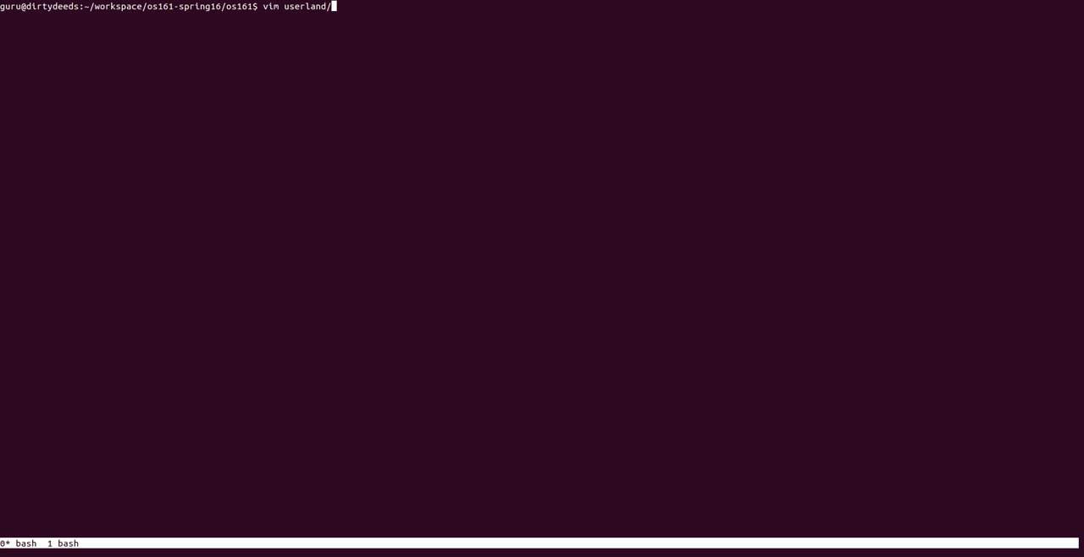
# - View userland/bin/true/true.c in Vim, then leave it for the os161 root shell
pyautogui.write('bin/true/')
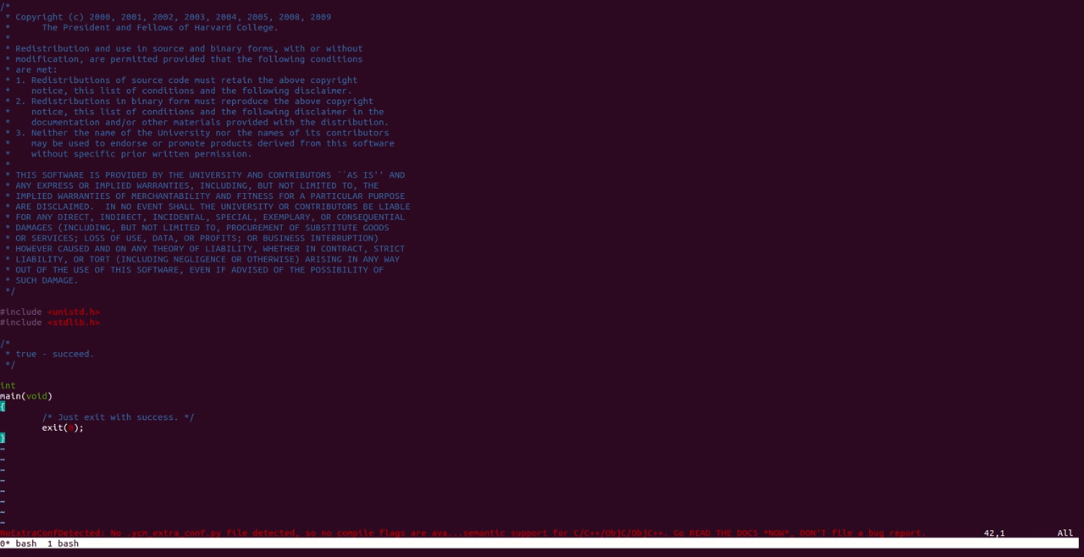
pyautogui.press('v')
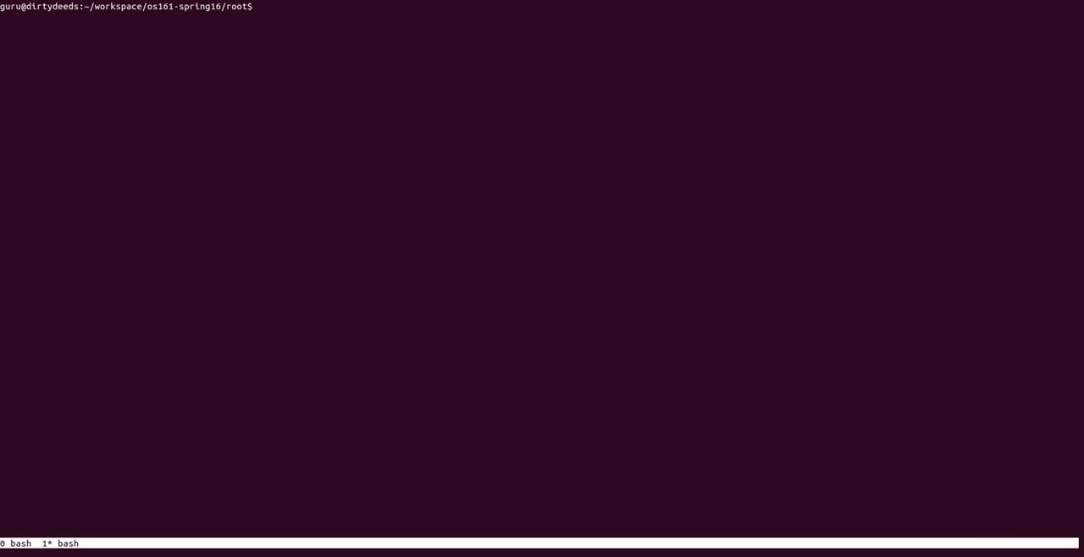
# - In root/bin, run os161-objdump -D on true and redirect the output to true.S
pyautogui.write('cd bin/')
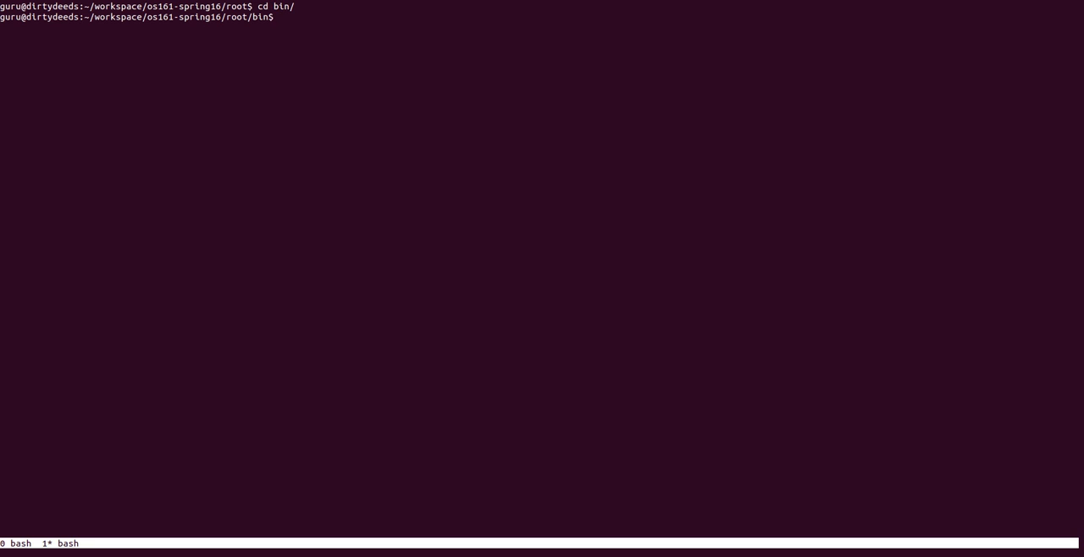
pyautogui.write('os')
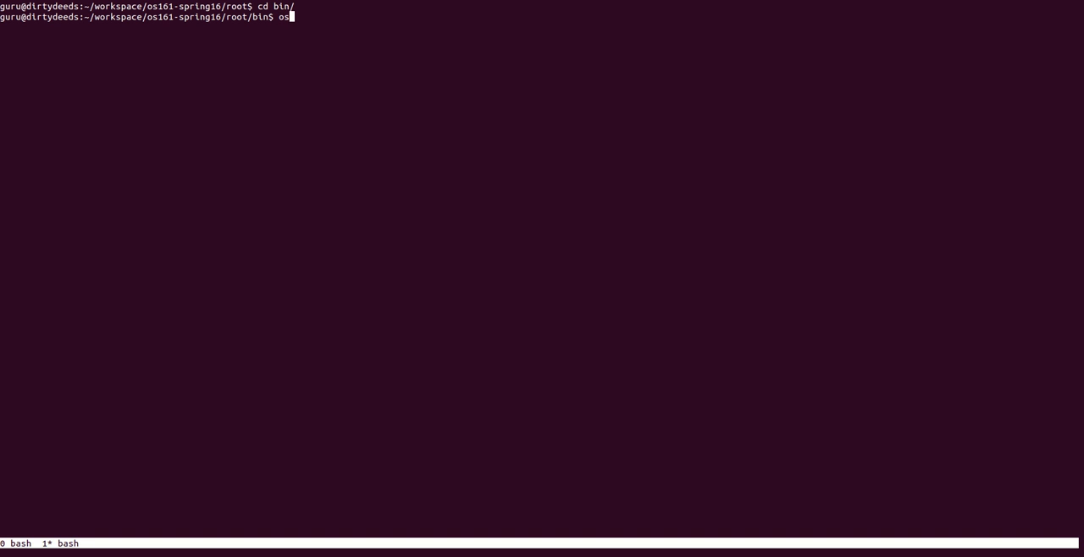
pyautogui.write('161-')
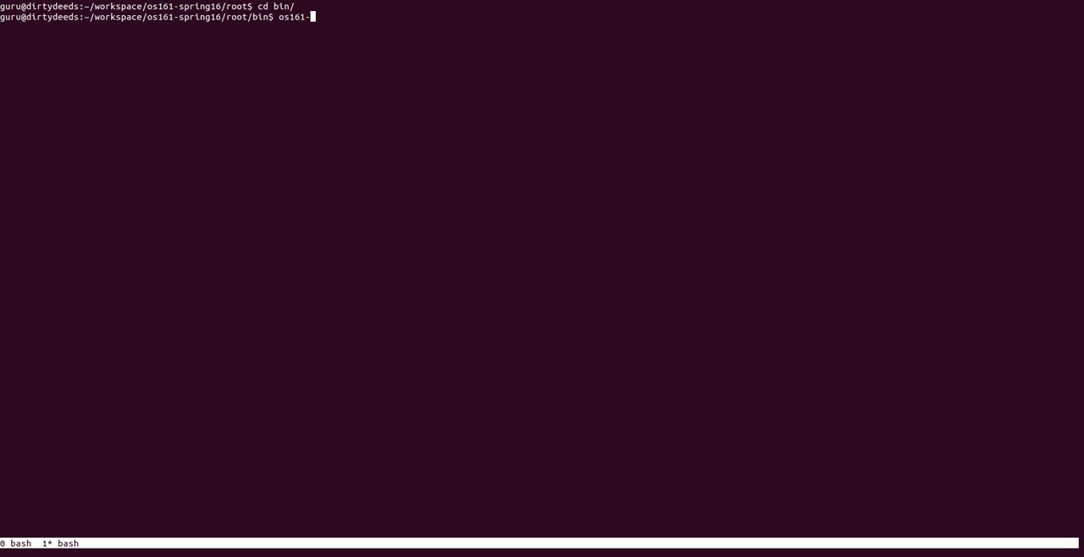
pyautogui.write('objdump -D')
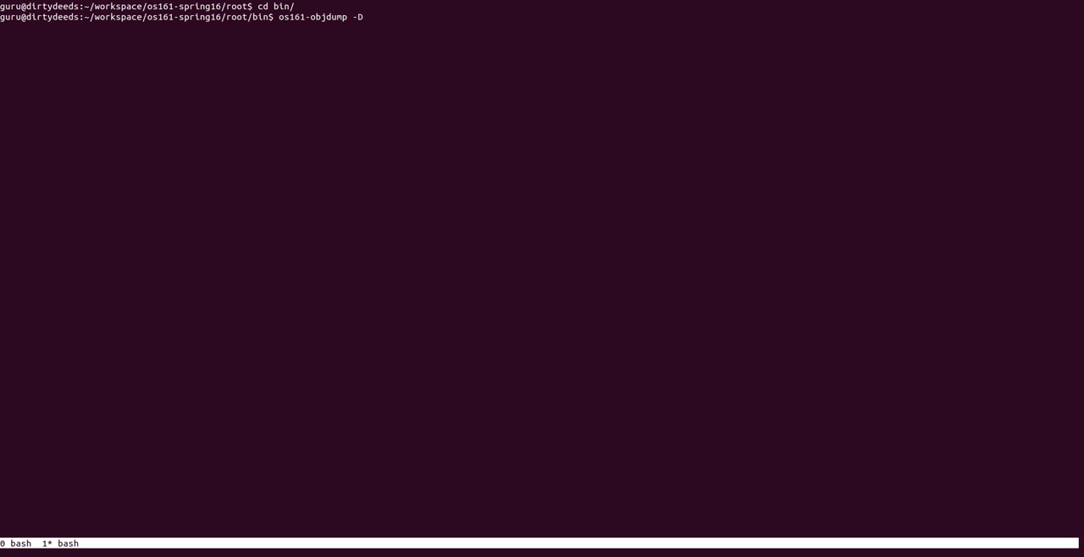
pyautogui.write('true')
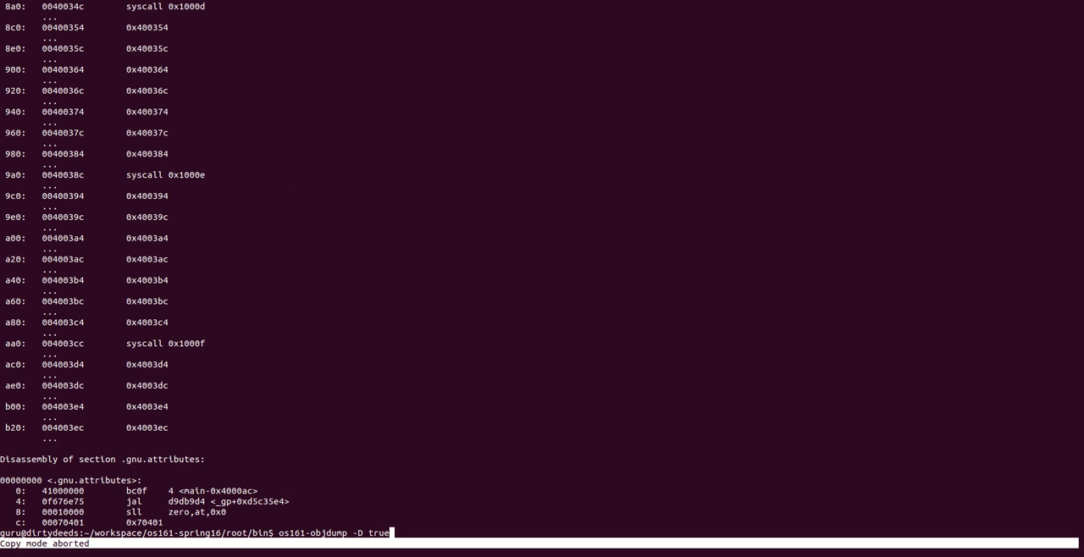
pyautogui.write('>')
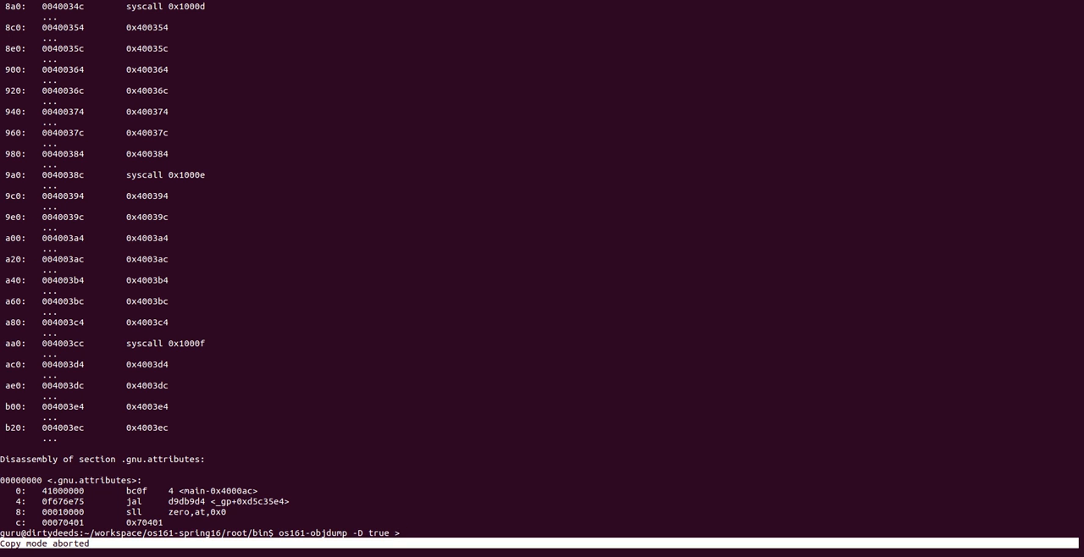
pyautogui.write('true.S')
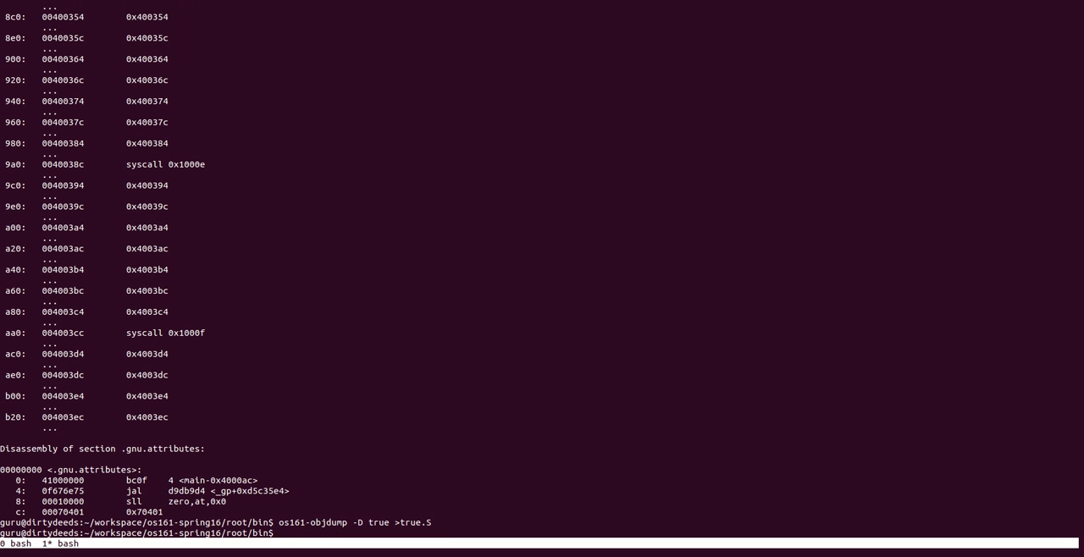
# - Open true.S in Vim and scroll past main and __start to exit and __syscall
pyautogui.write('vim true.S')
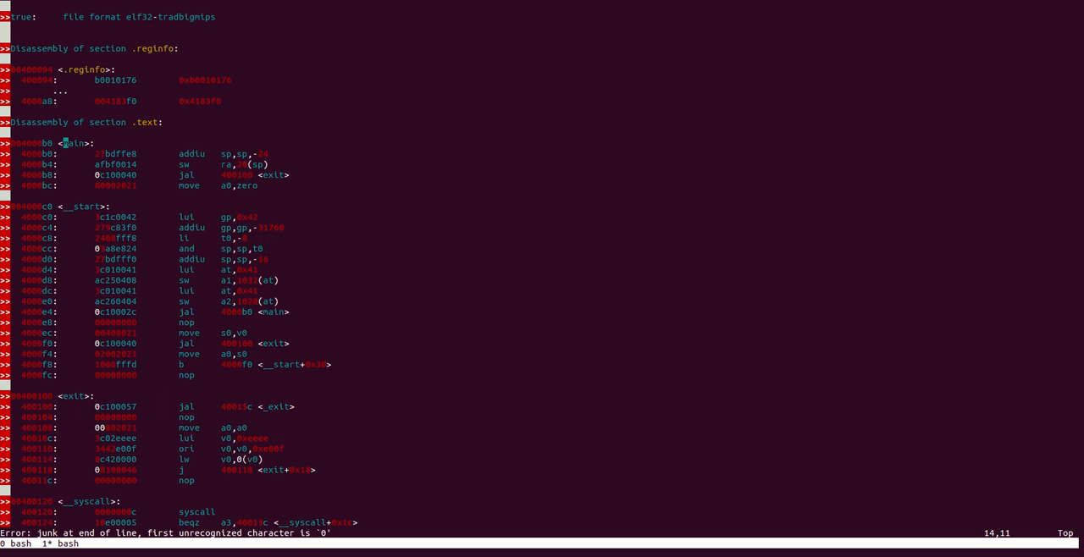
pyautogui.moveTo(284, 175)
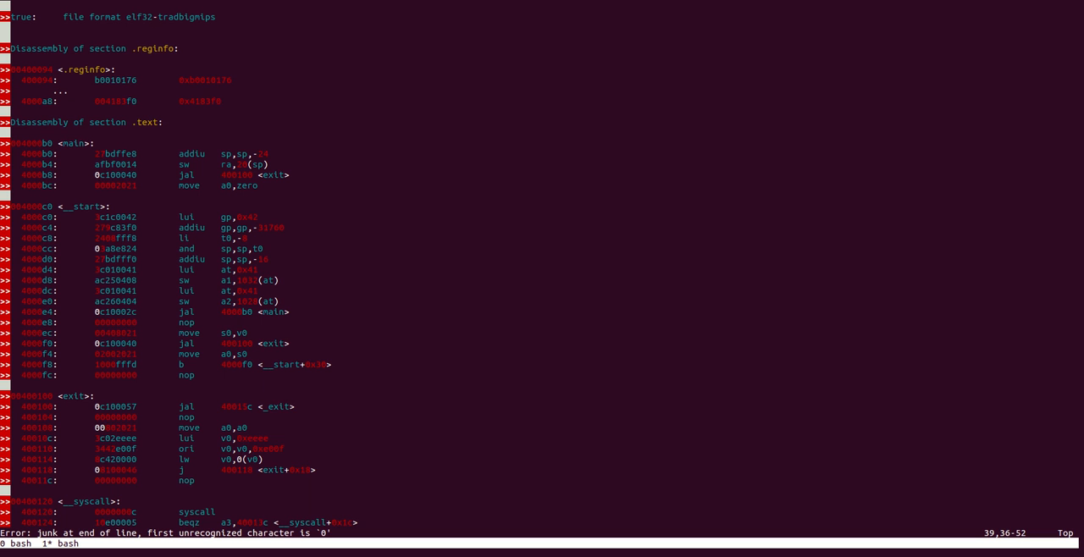
pyautogui.scroll(-3)
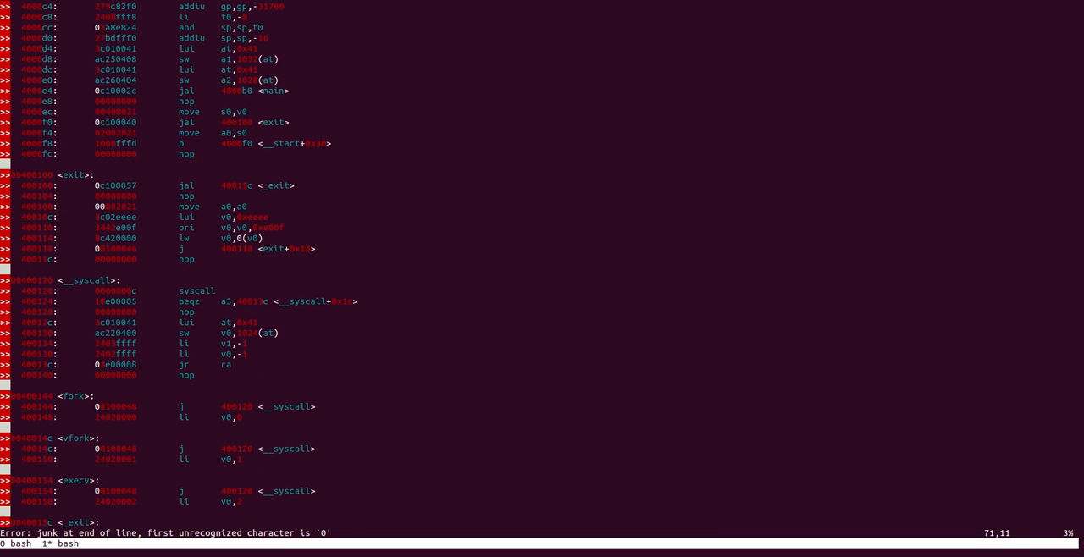
pyautogui.scroll(-3)
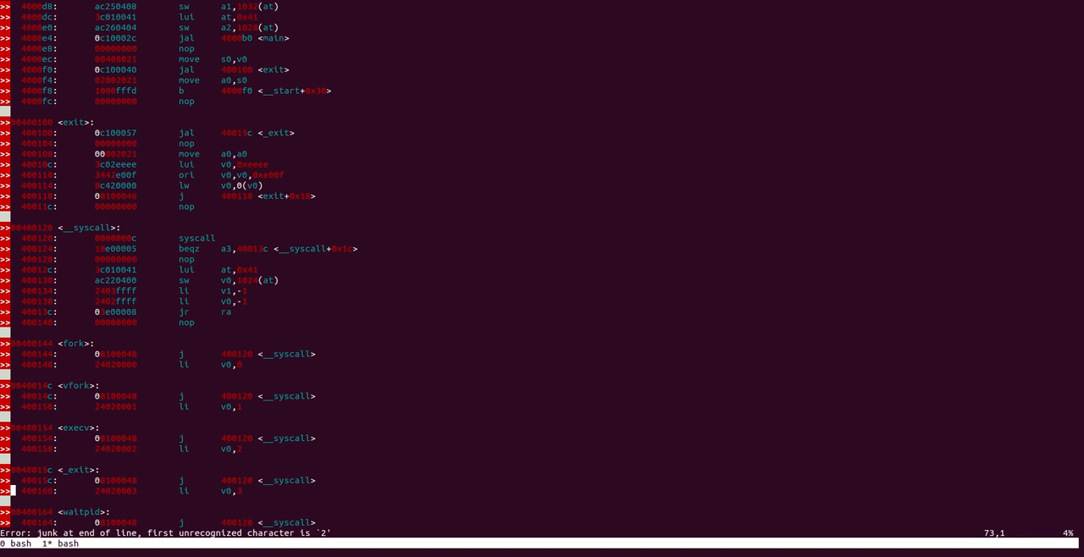
# - Visually select the __syscall stub's lines, then switch to the source-tree shell window
pyautogui.press('v')
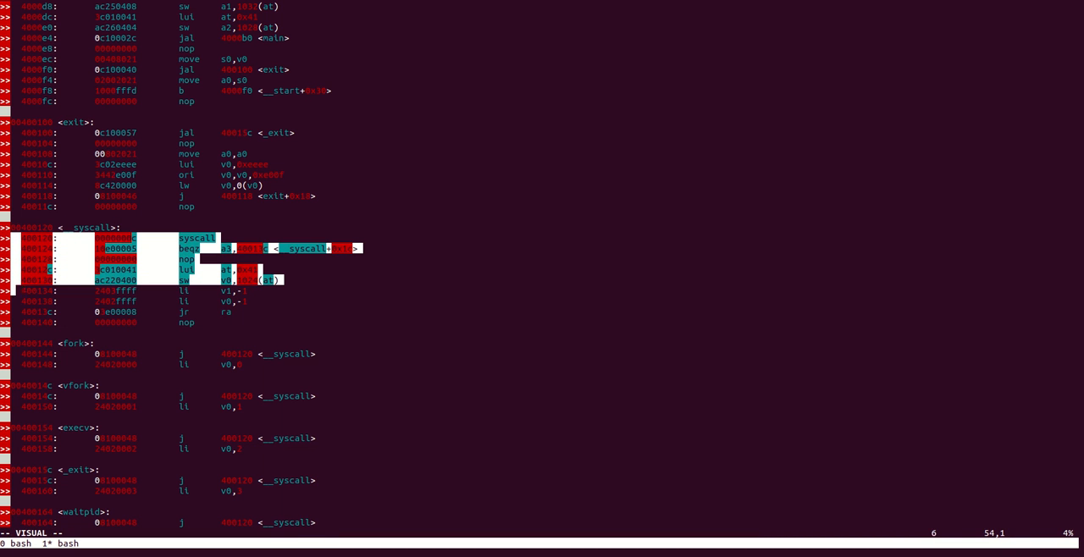
pyautogui.press('j')
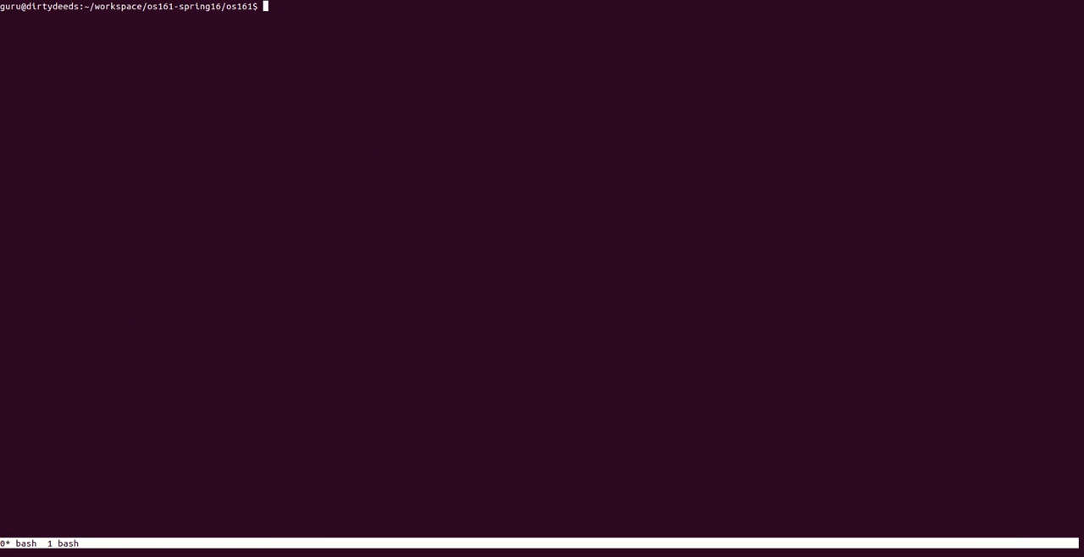
# - Recursively grep the source tree for "__syscall", finding it in syscalls.S files
pyautogui.write('grep "')
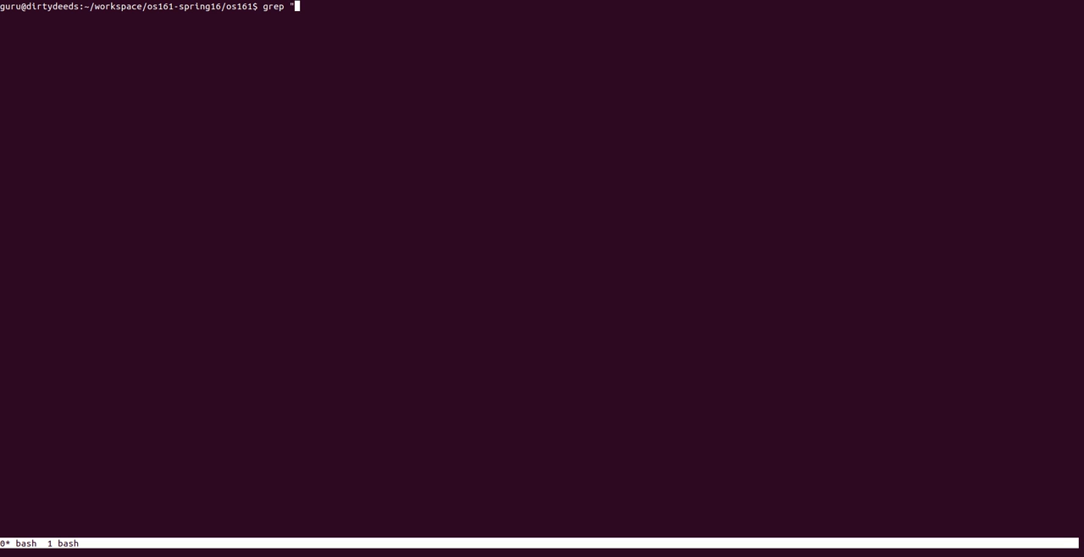
pyautogui.write('__syscall" * -rI')
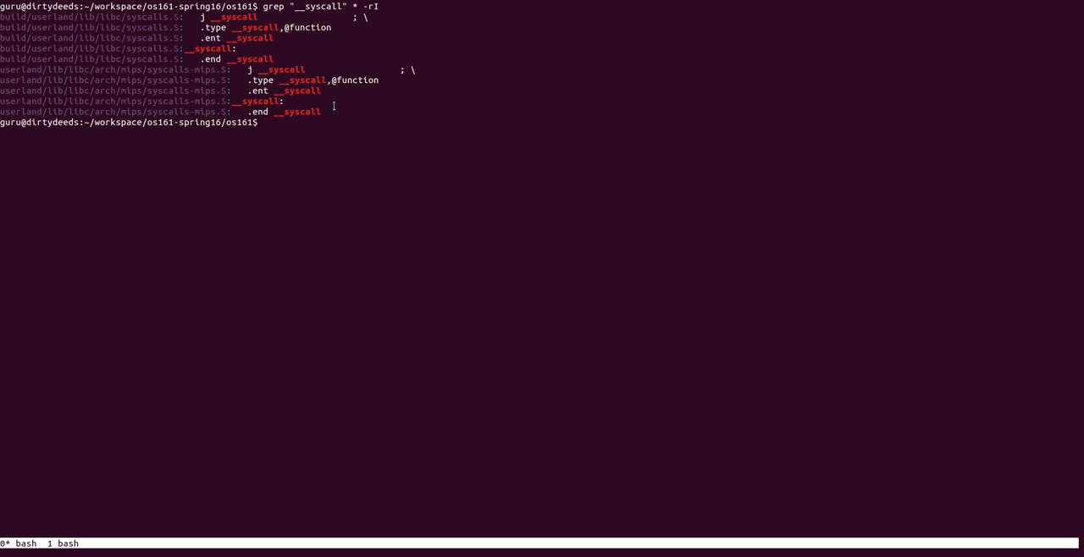
# - Open build/userland/lib/libc/syscalls.S in Vim
pyautogui.write('vim')
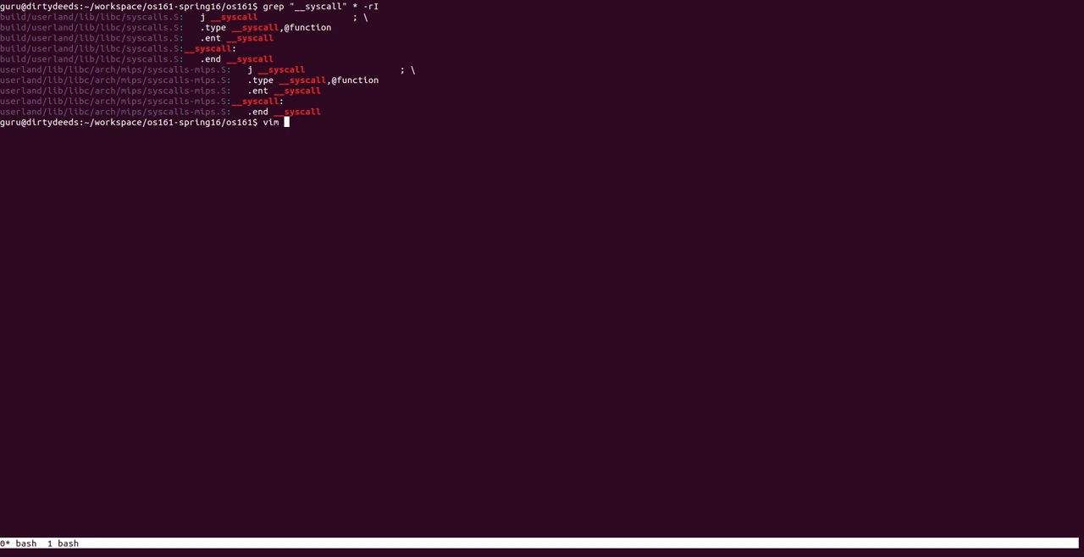
pyautogui.write('build/userland/l')
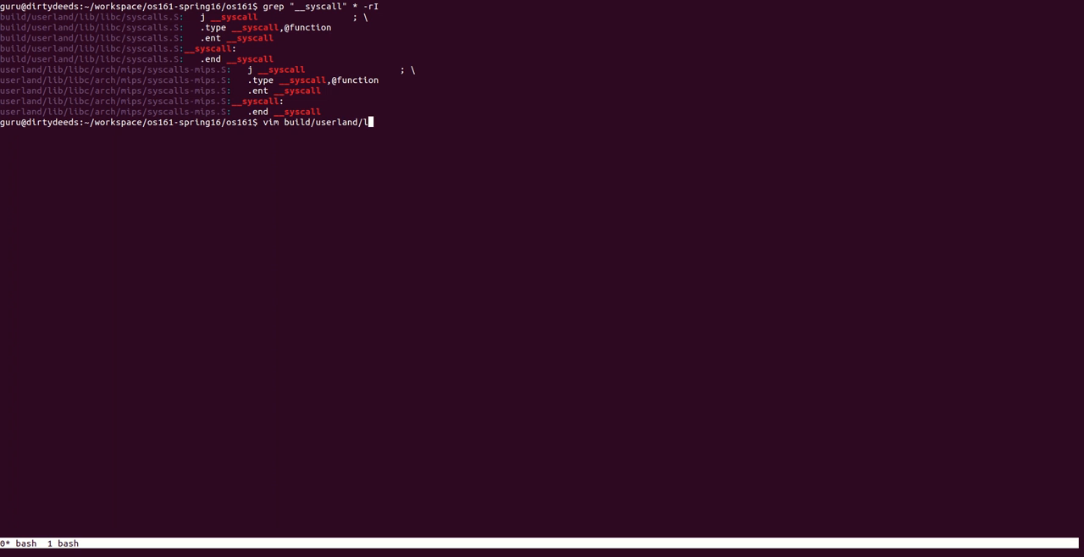
pyautogui.write('ib/libc/sys')
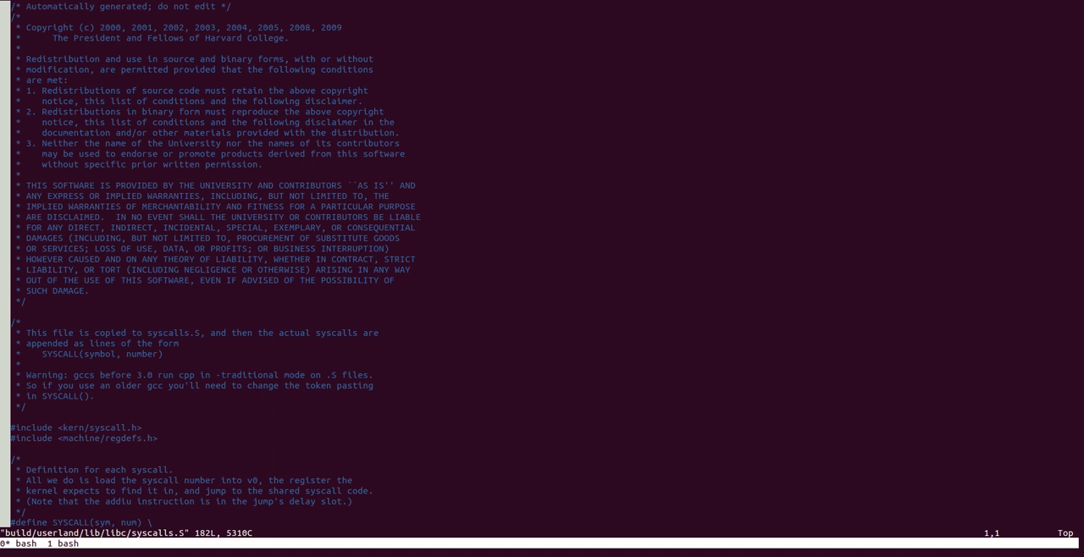
# - Scroll to the __syscall routine and highlight the beq success check on a3, then clear it
pyautogui.scroll(-3)
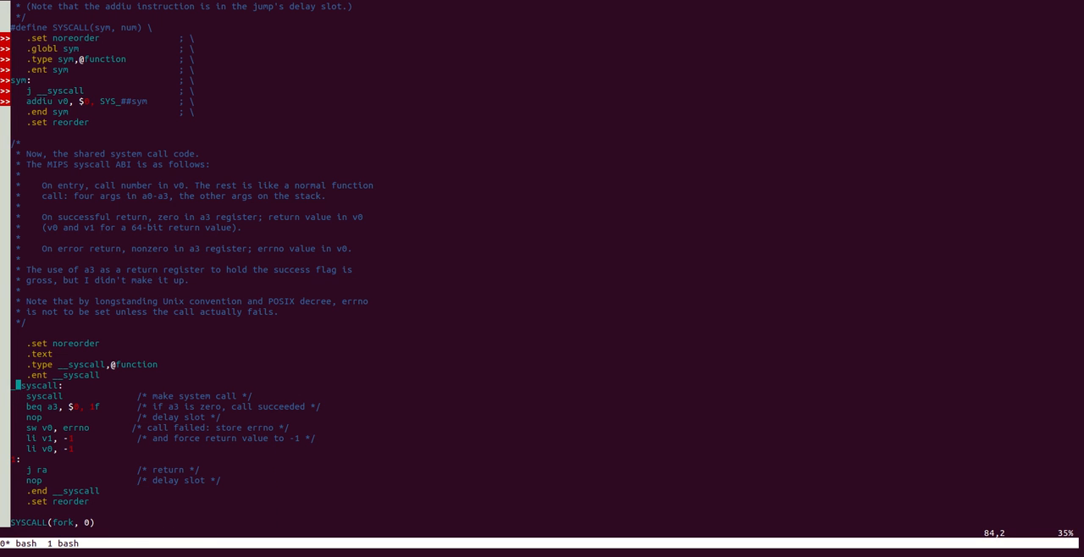
pyautogui.press('v')
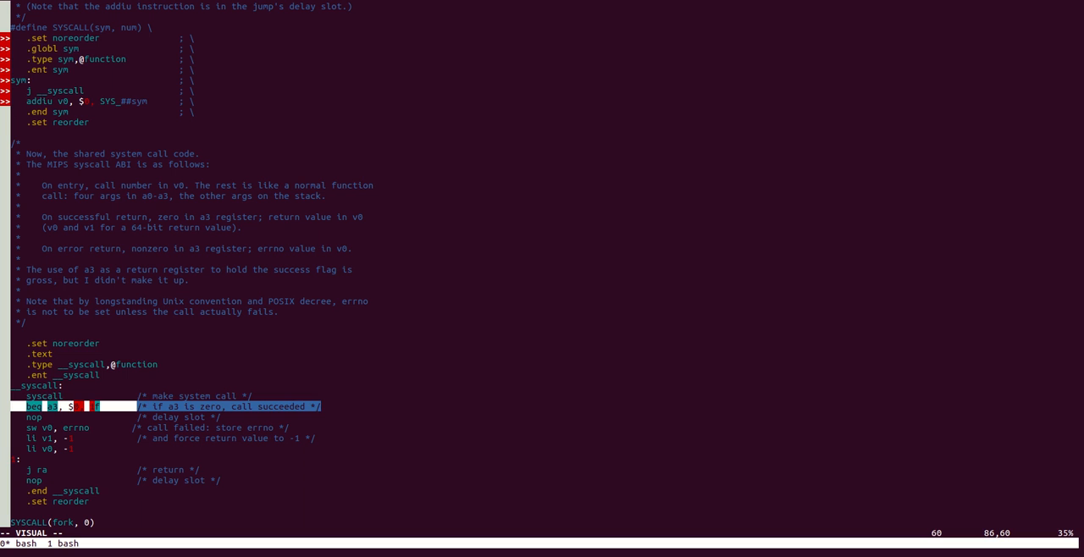
pyautogui.press('Escape')
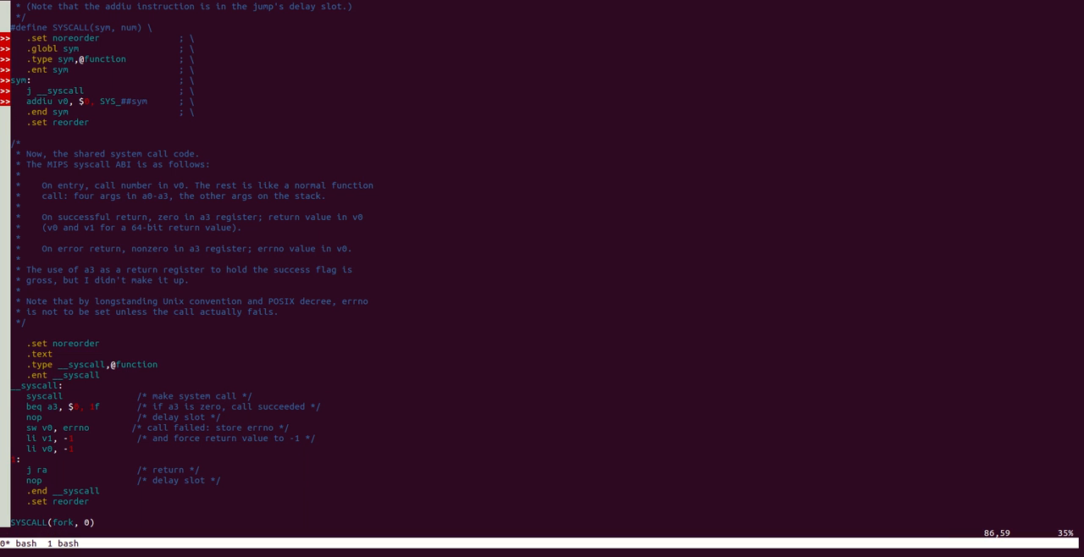